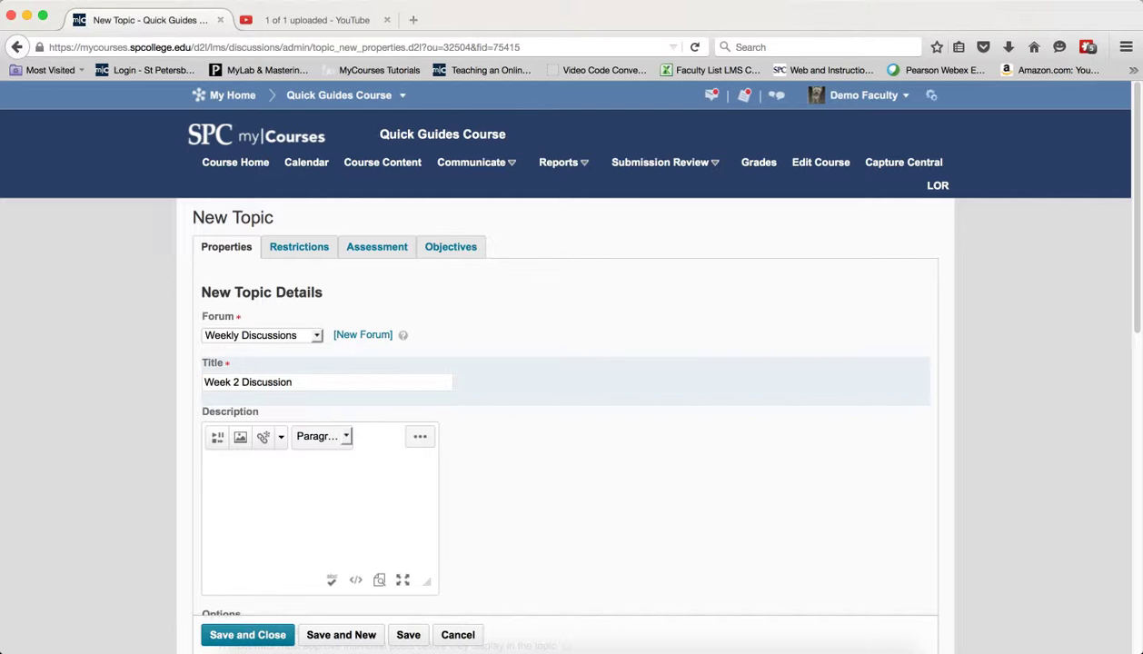
mouse_move(502, 505)
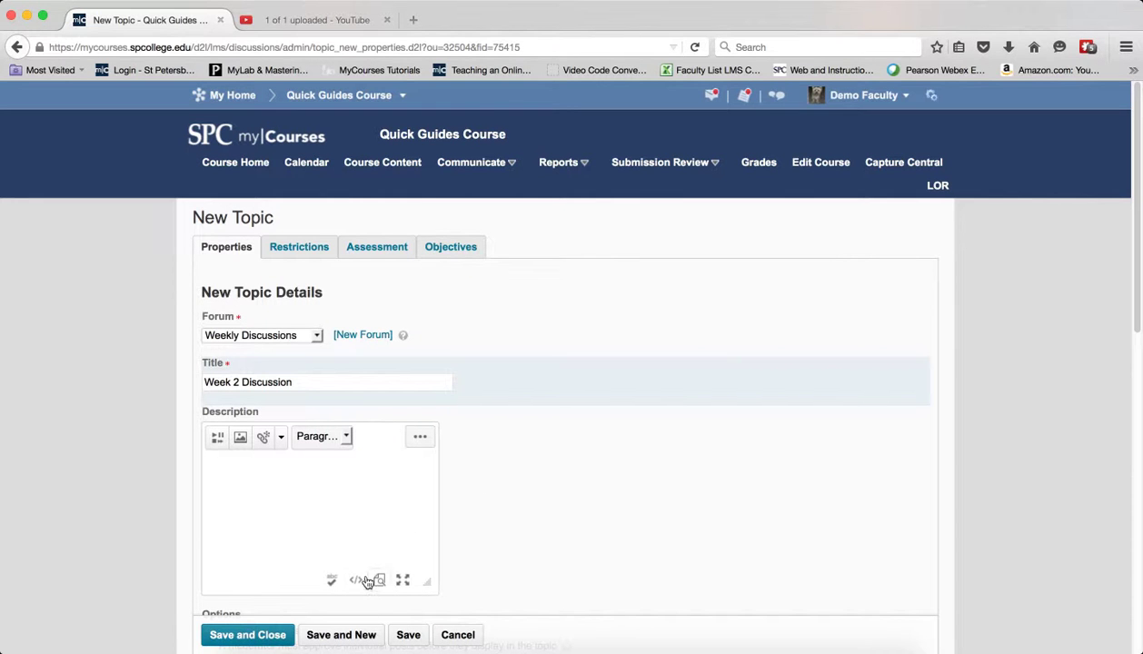
mouse_move(356, 579)
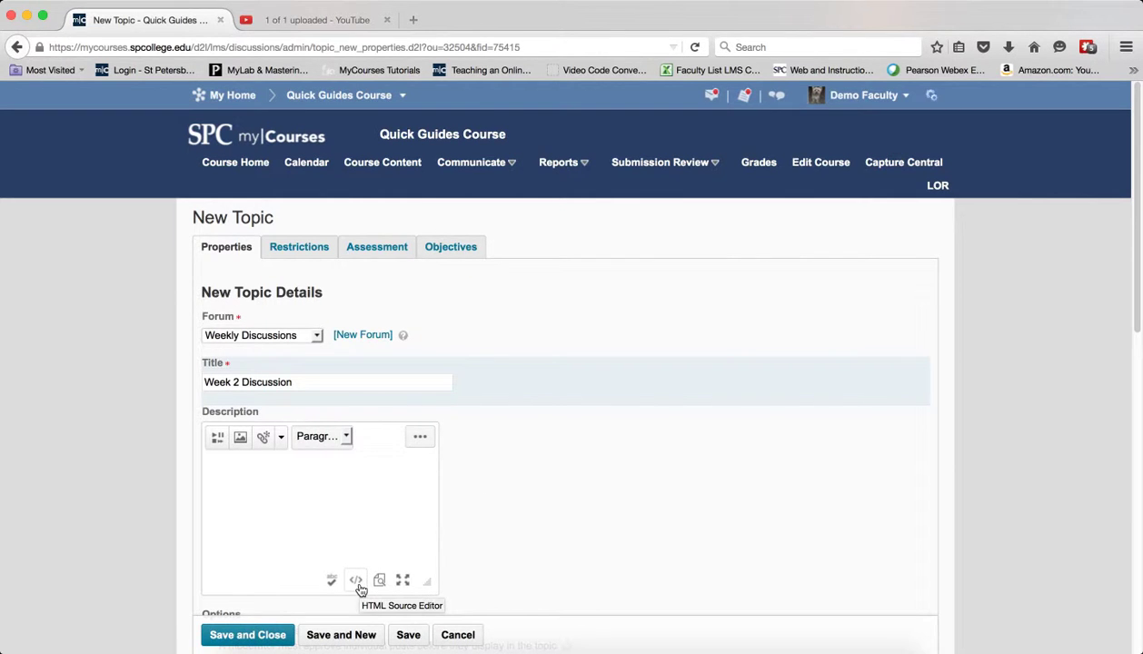
Step: Paste the hidden overlay iframe snippet into the description's HTML source and save it
click(356, 582)
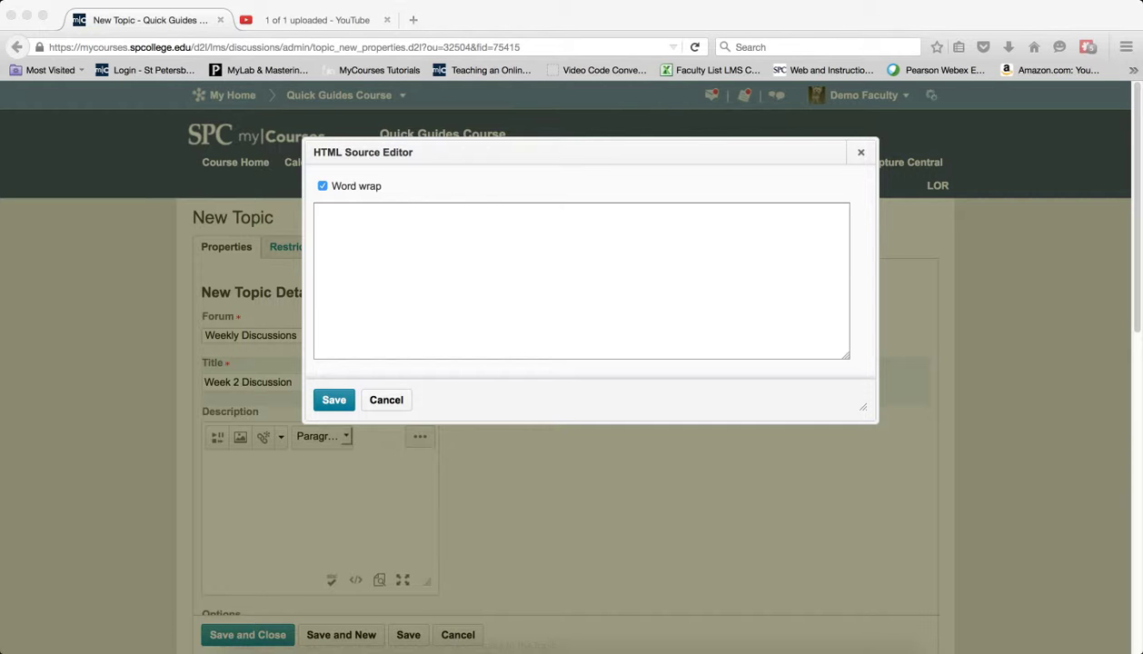
mouse_move(285, 329)
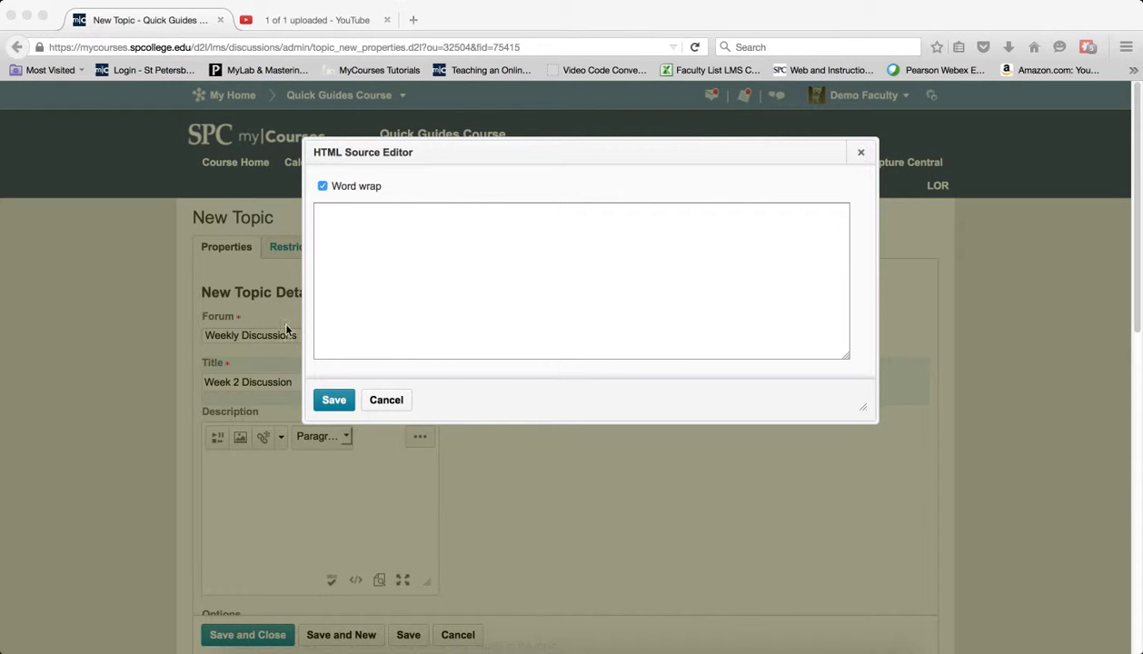
click(582, 280)
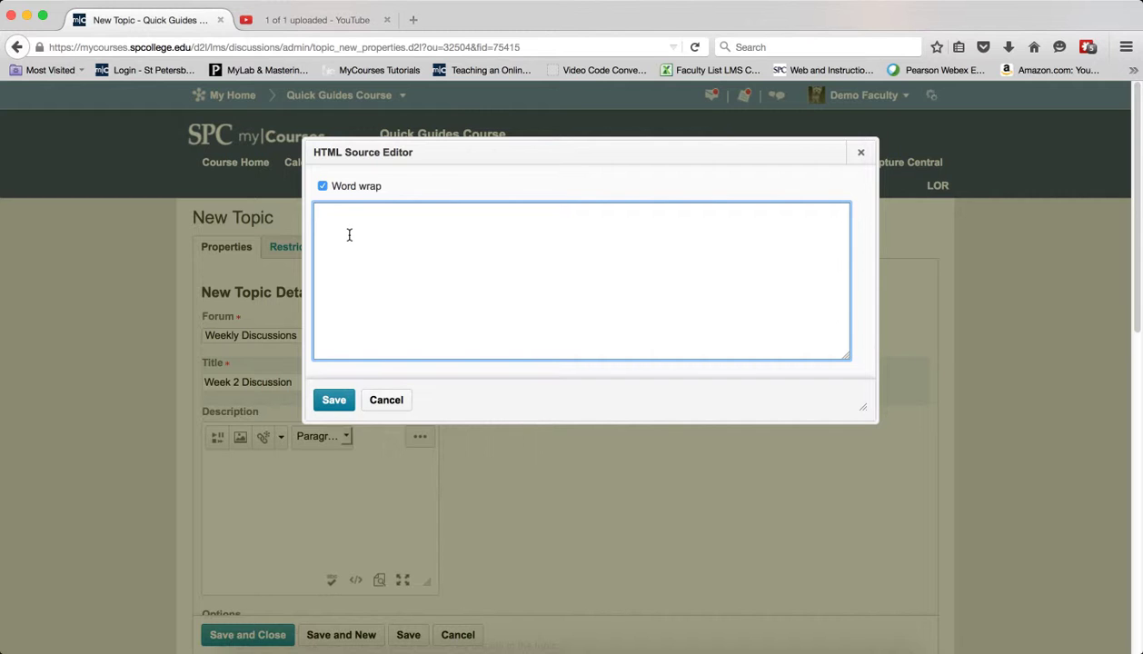
right_click(349, 236)
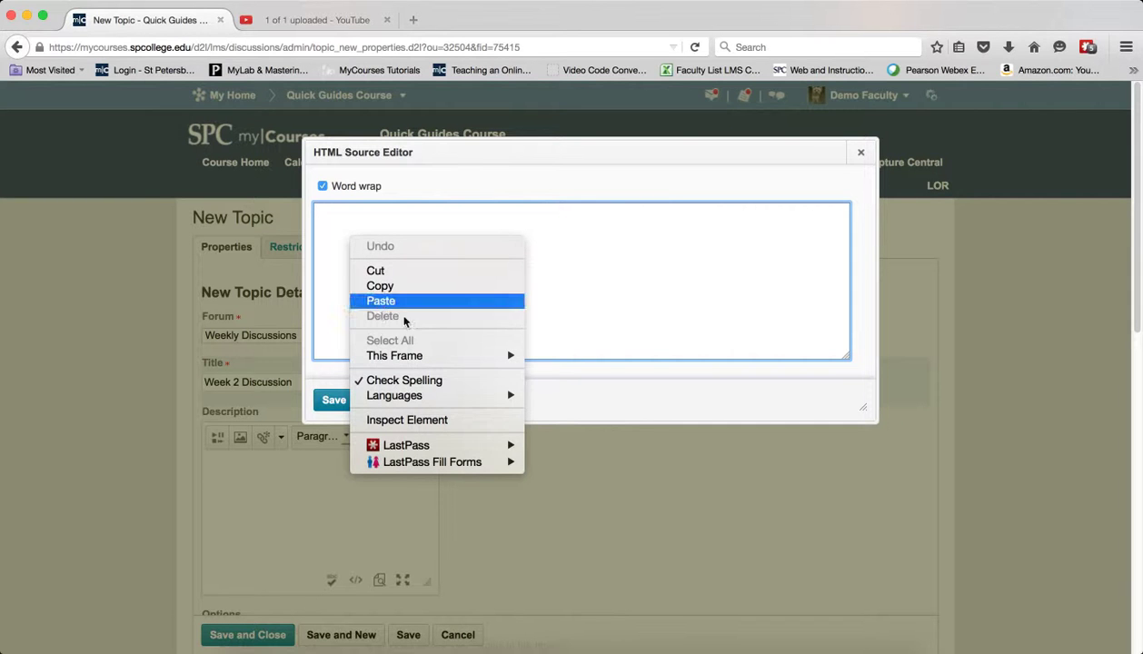
click(382, 302)
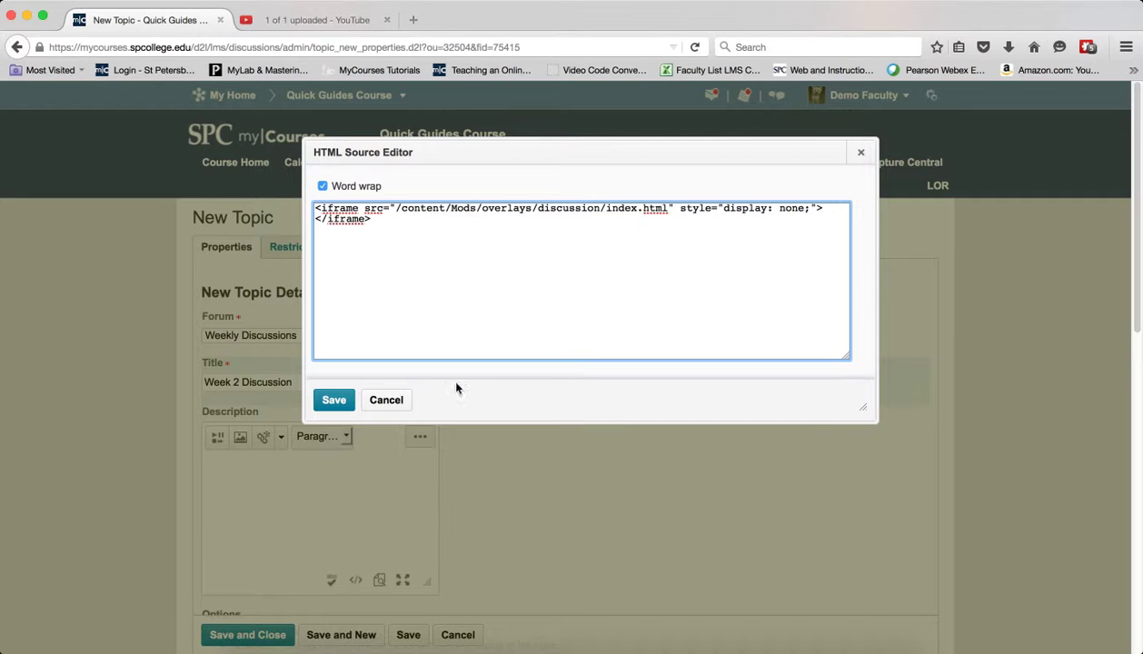
click(385, 399)
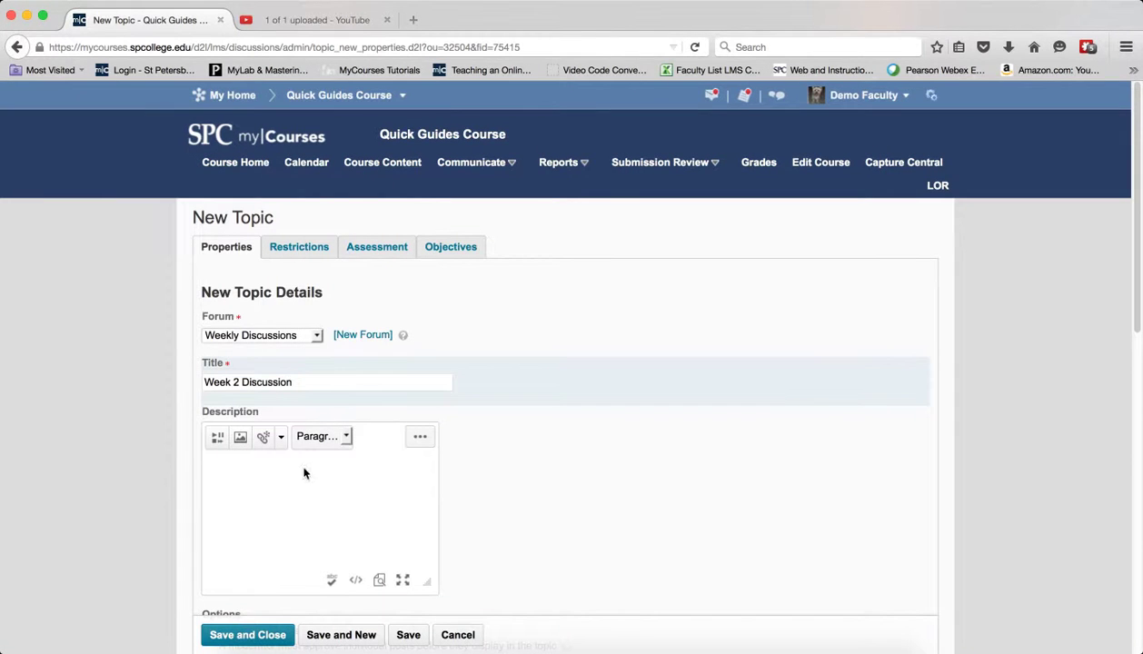
mouse_move(240, 436)
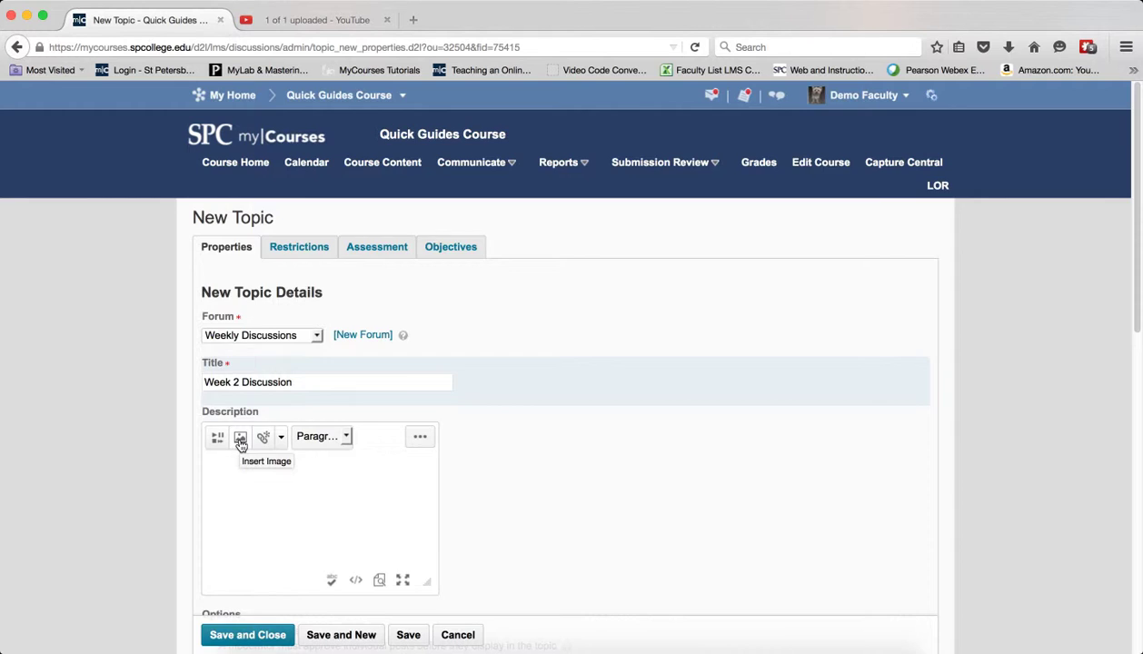
Step: Insert the small SM thumbnail from Course Offering Files > OverlayImages, marked as decorative
click(239, 436)
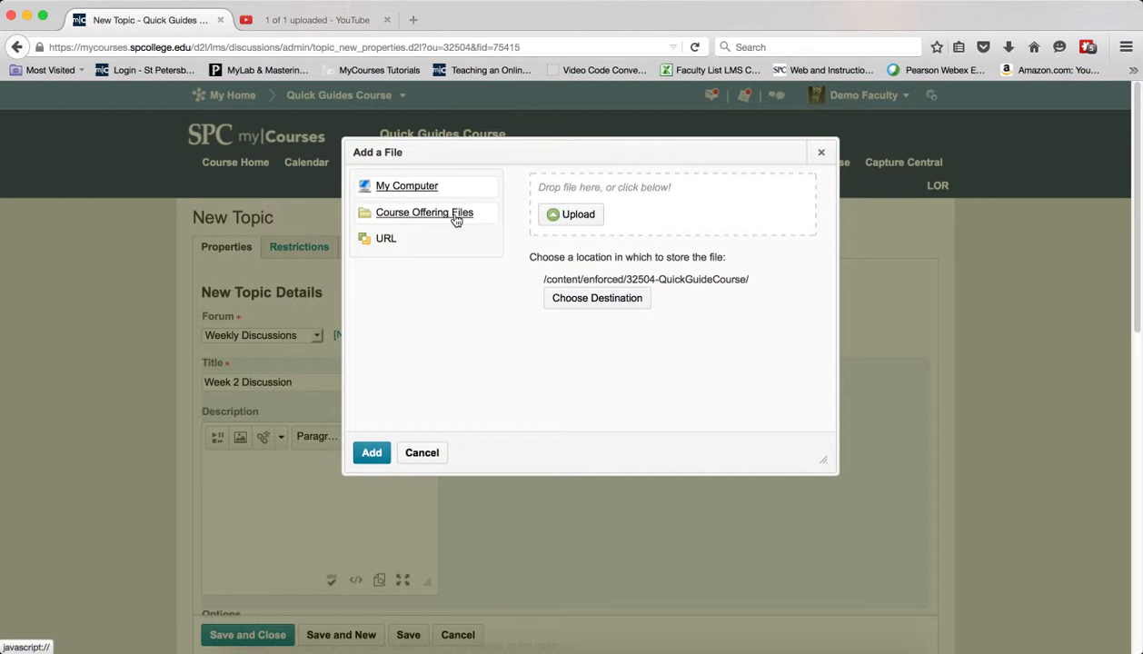
click(425, 213)
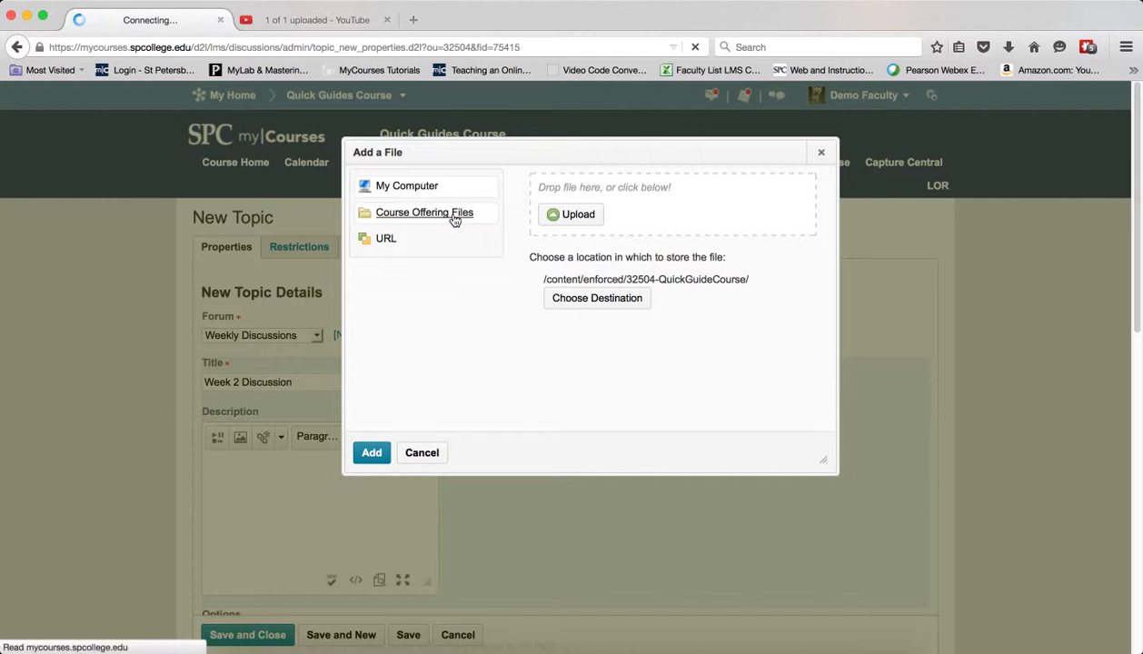
click(425, 213)
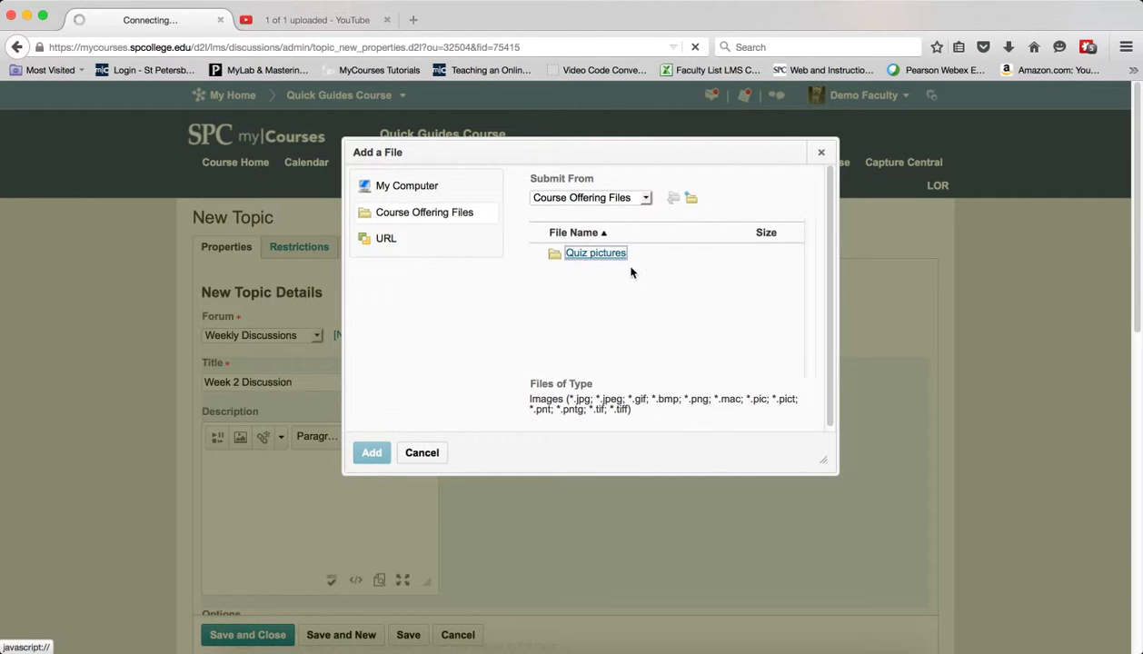
double_click(596, 253)
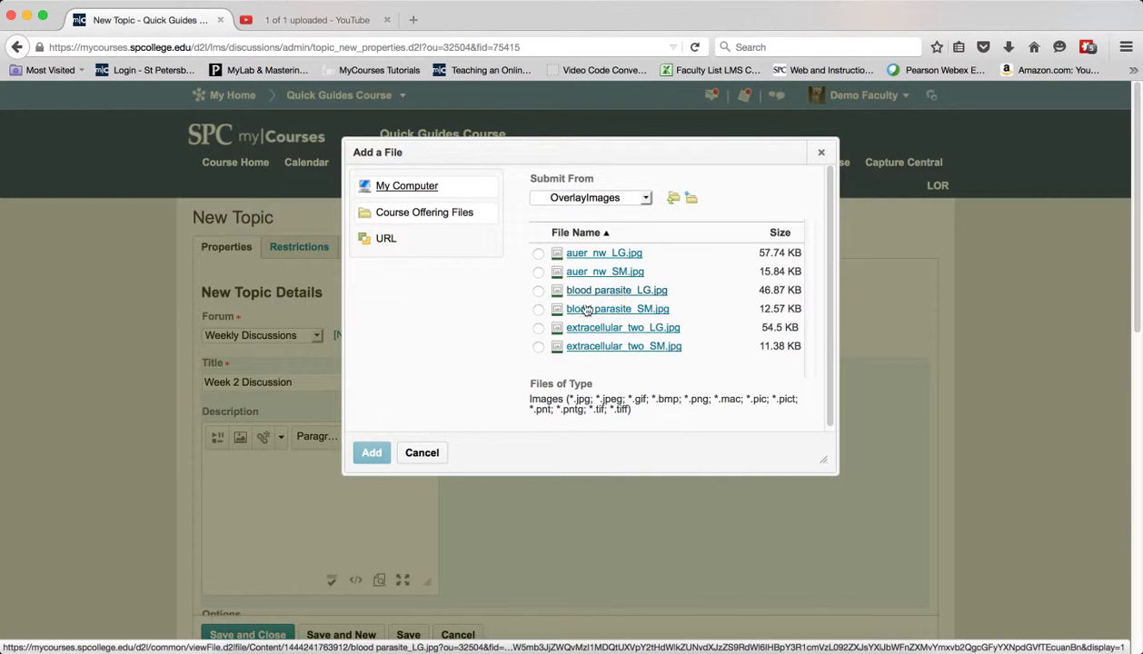
click(538, 273)
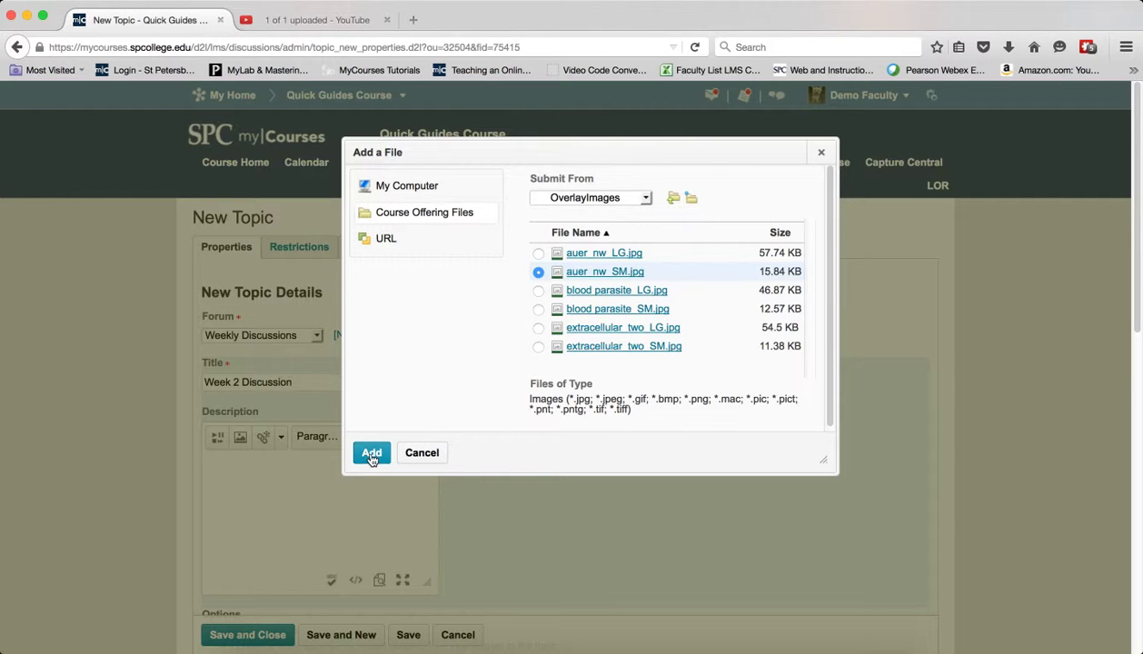
click(370, 453)
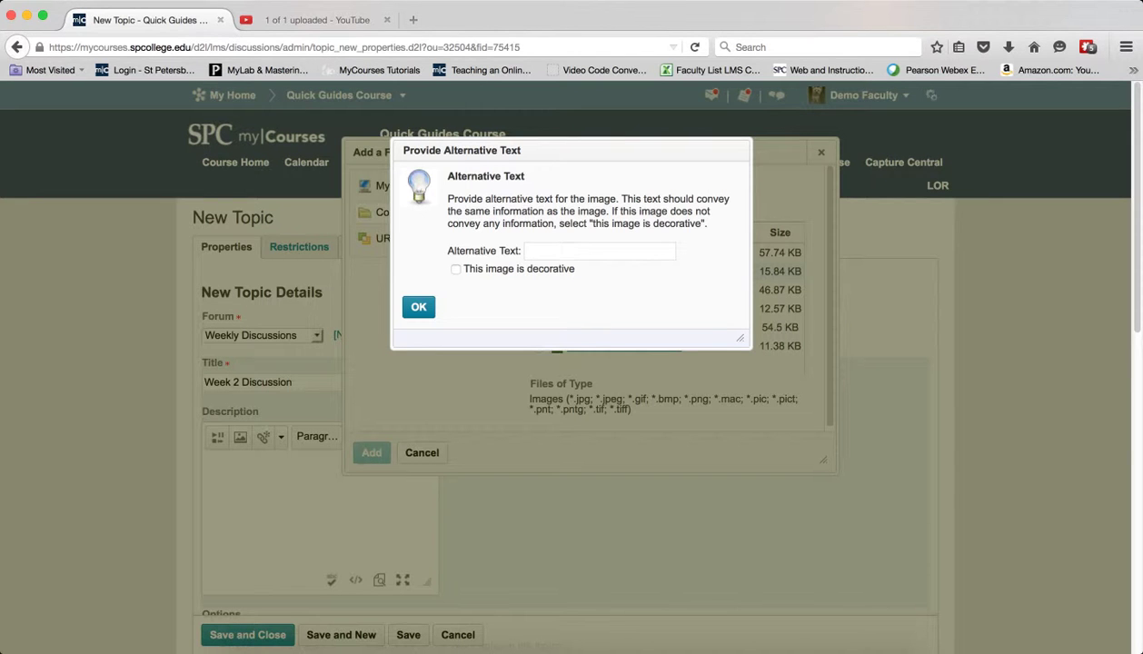
click(454, 269)
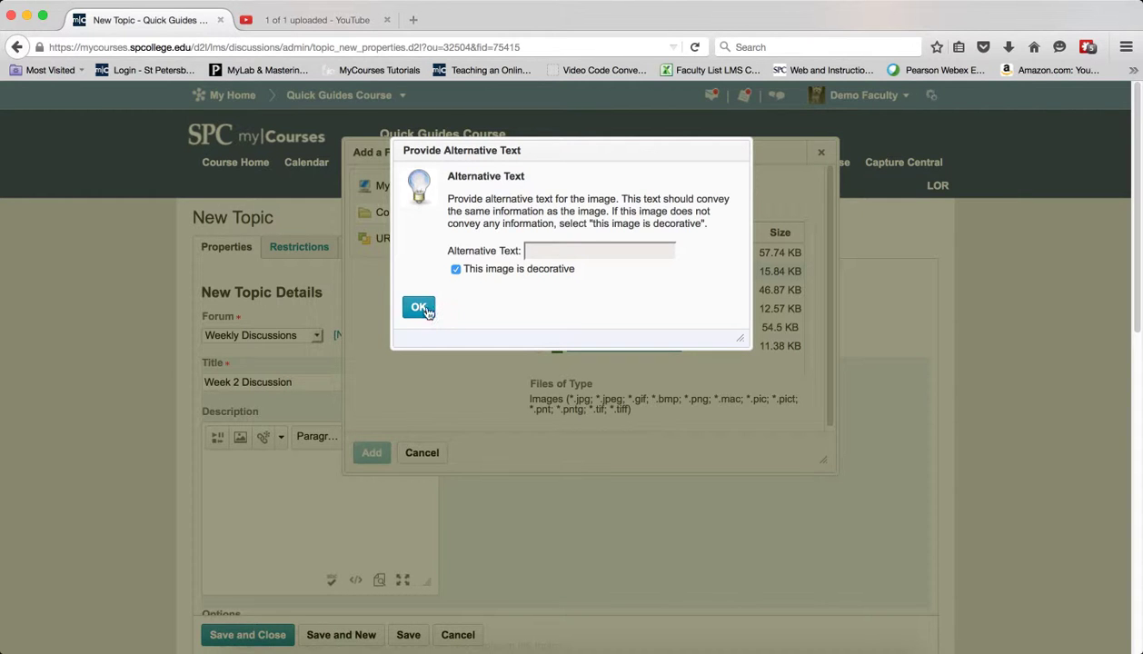
click(418, 307)
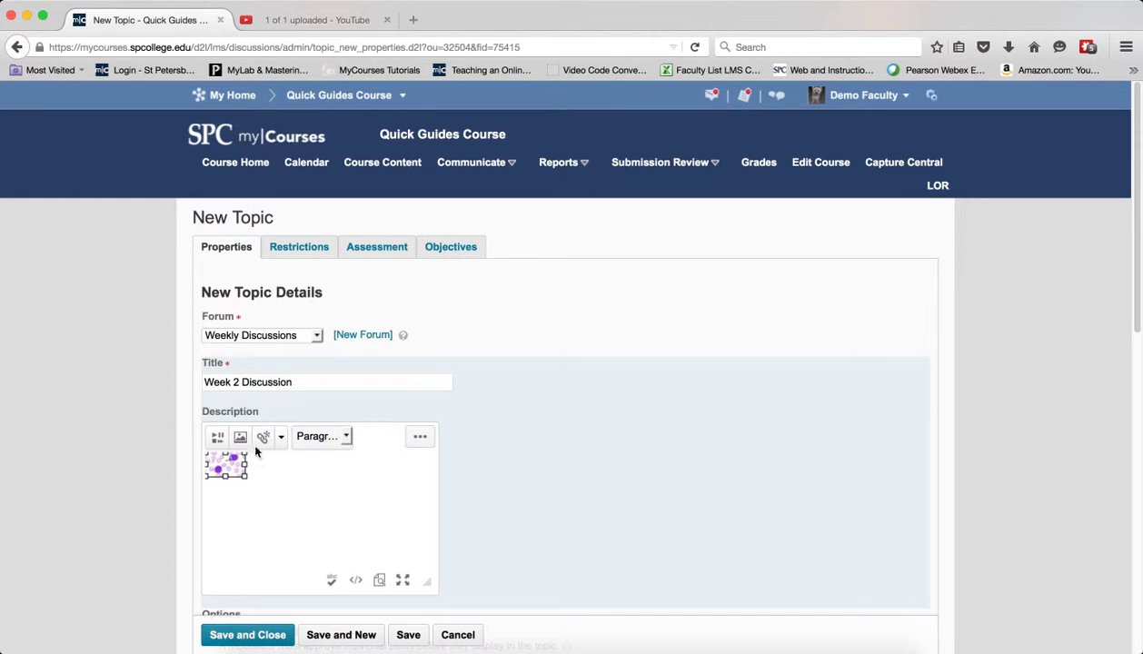
mouse_move(262, 436)
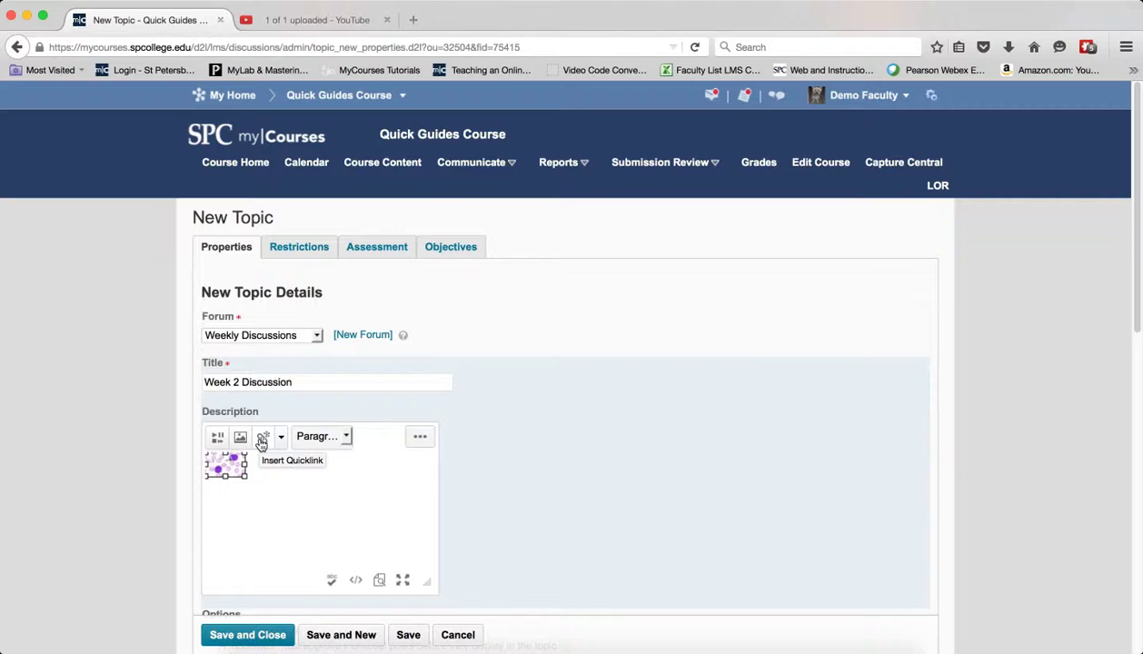
Step: Quicklink the thumbnail to auer_nw_LG.jpg in Quiz pictures > OverlayImages course files
click(262, 437)
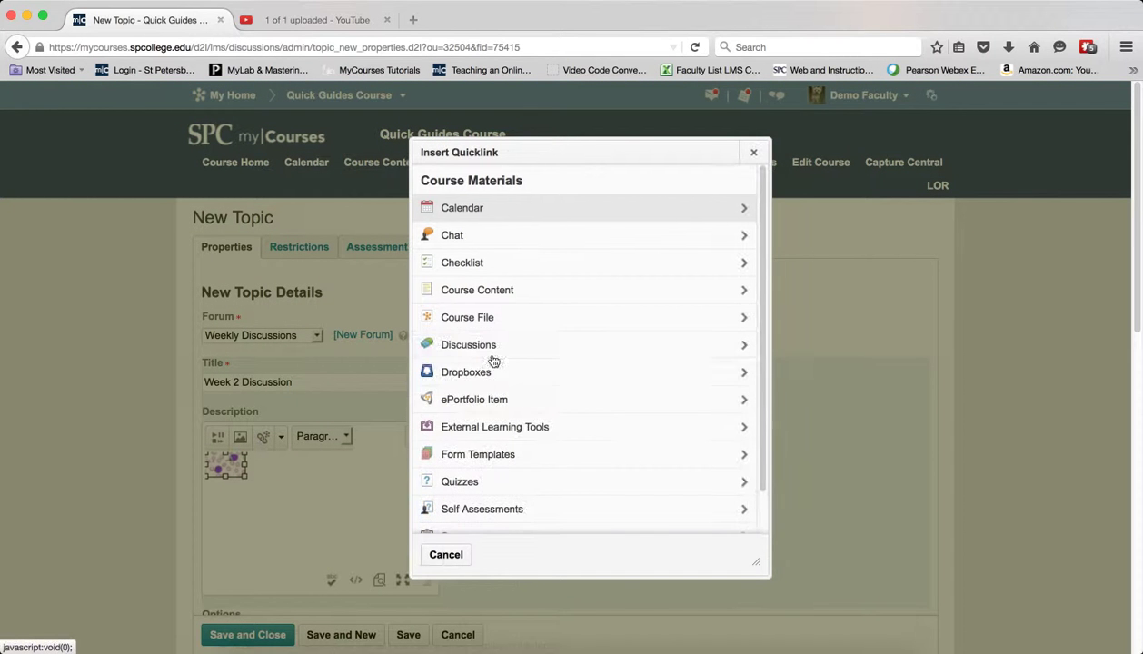
click(467, 316)
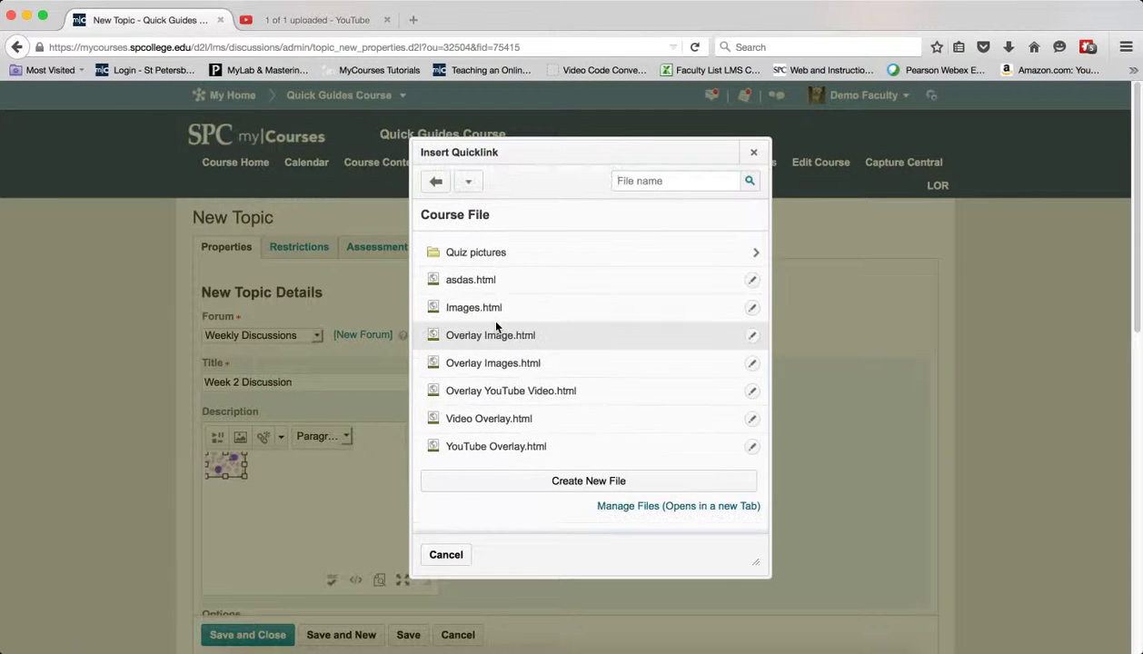
click(476, 251)
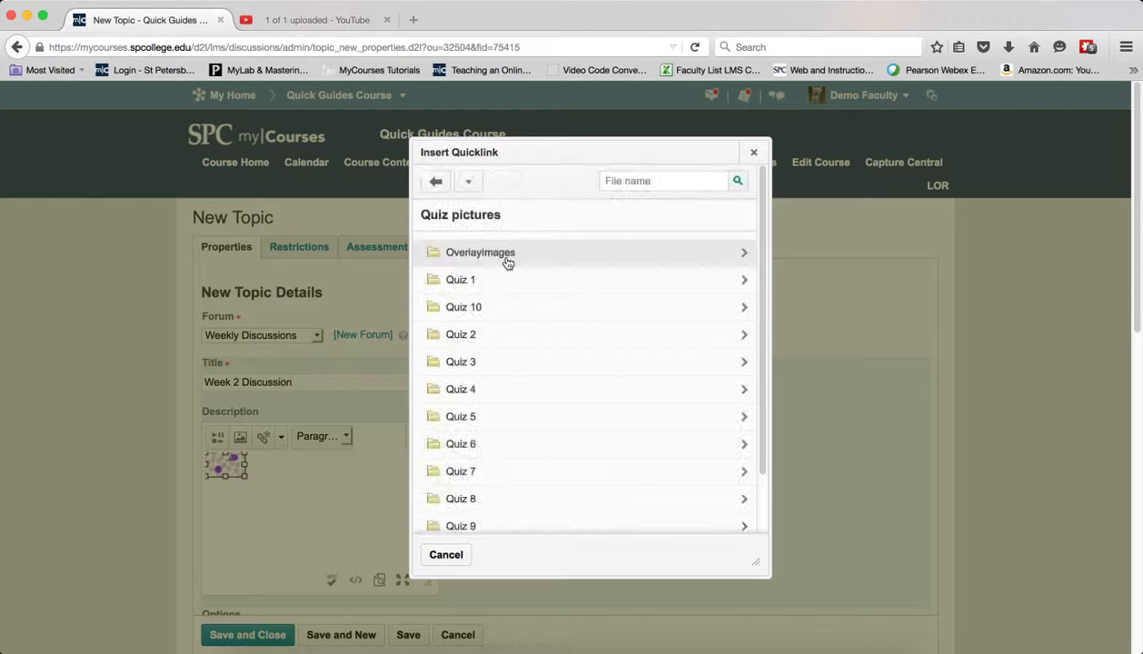
click(480, 251)
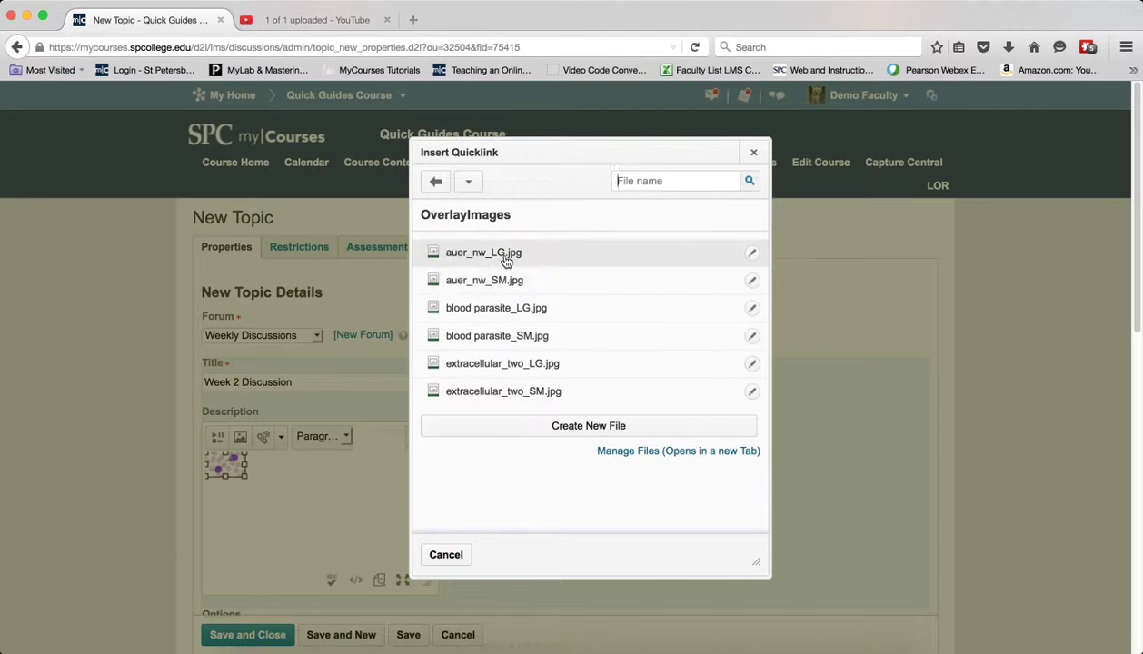
click(484, 251)
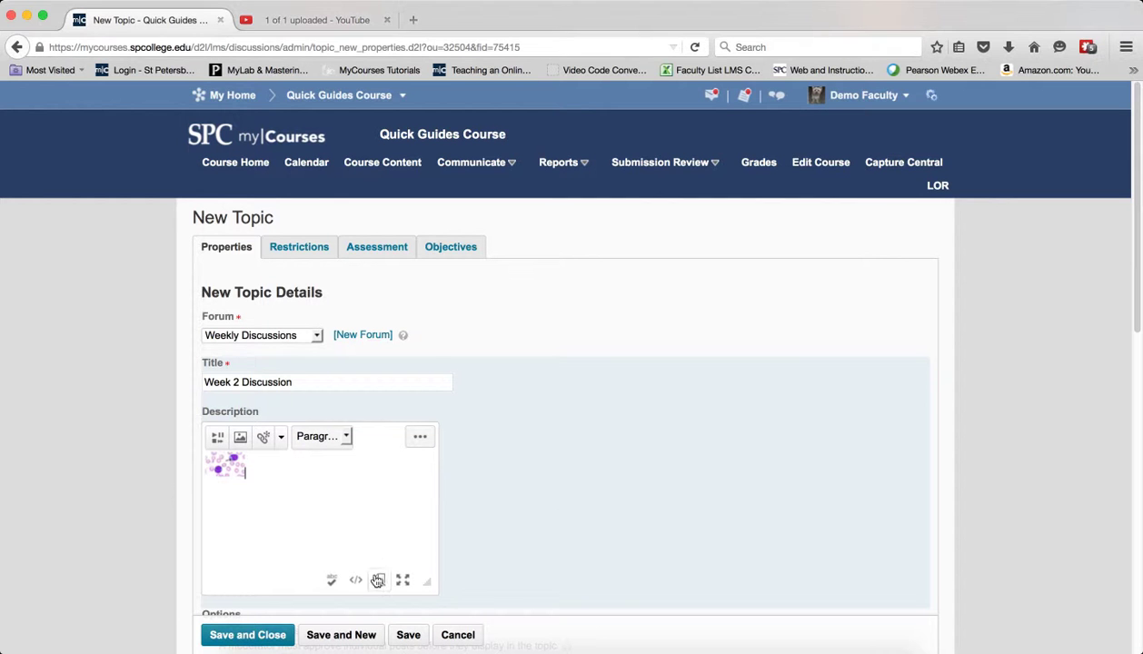
Step: In the HTML source, replace the link's target="_self" with target="overlay" and save
click(356, 580)
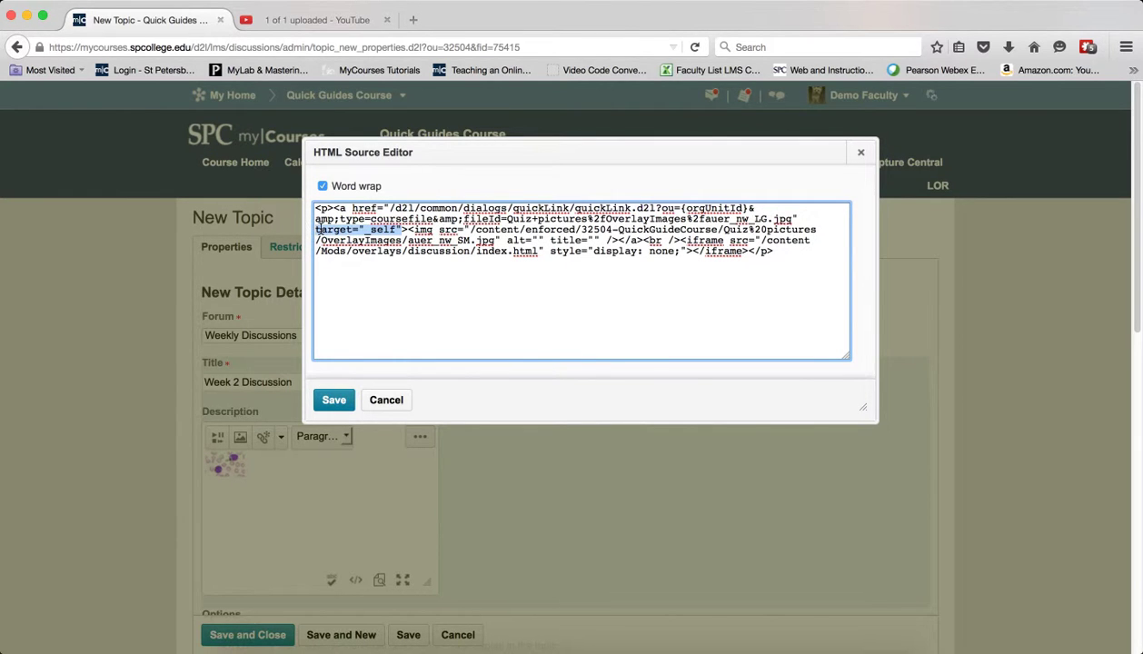
right_click(360, 229)
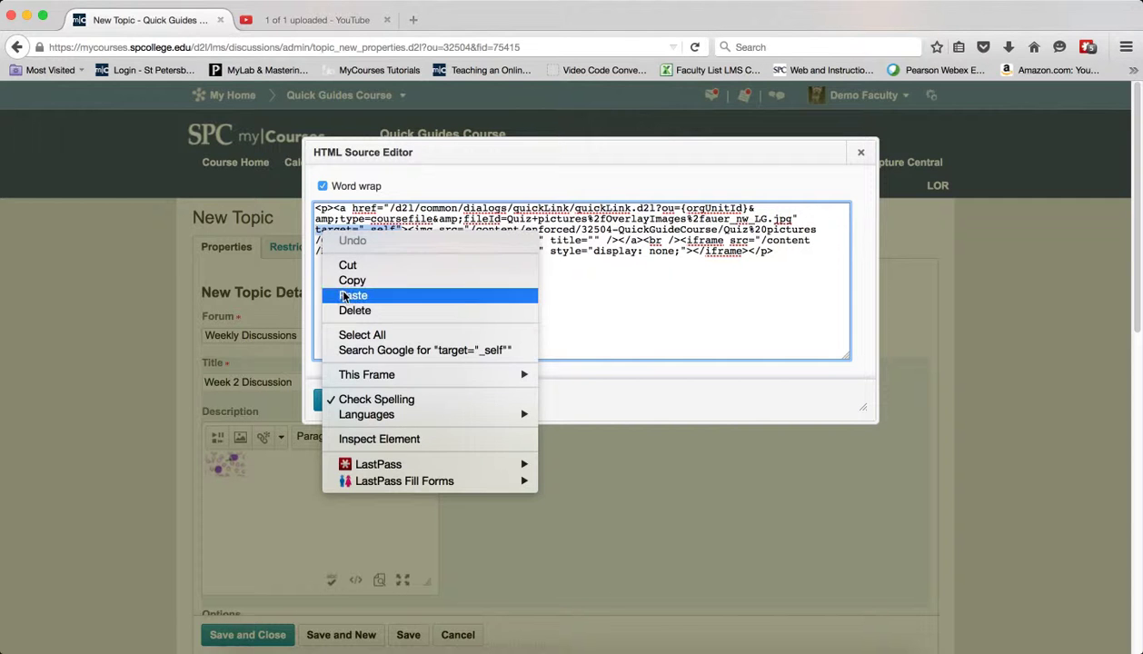
click(352, 294)
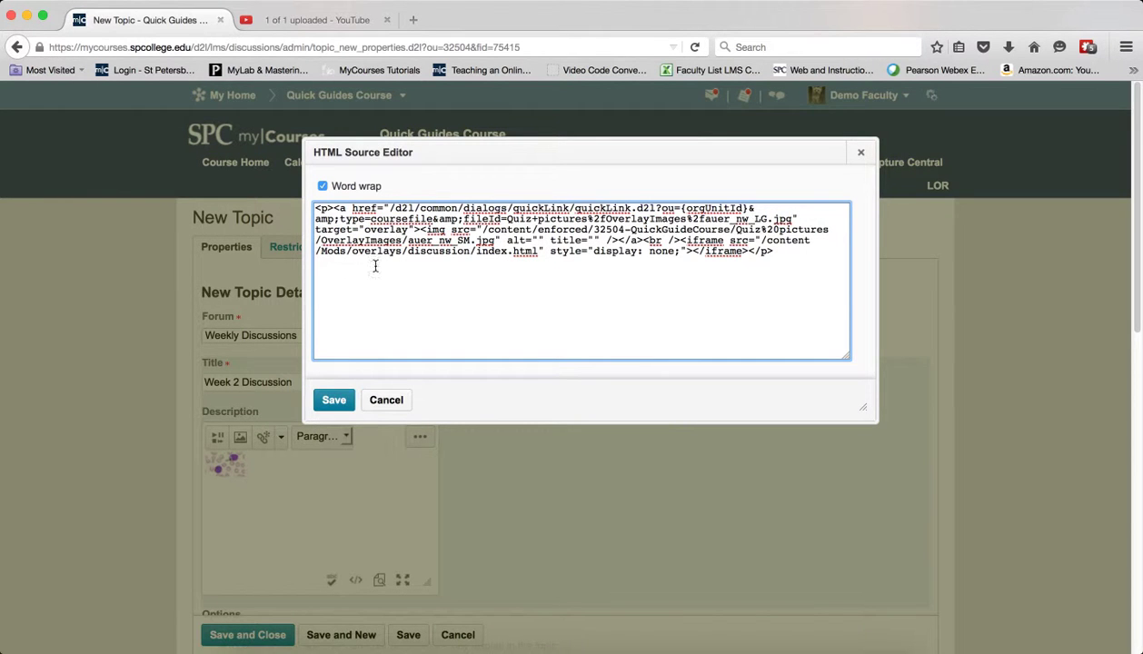
click(334, 400)
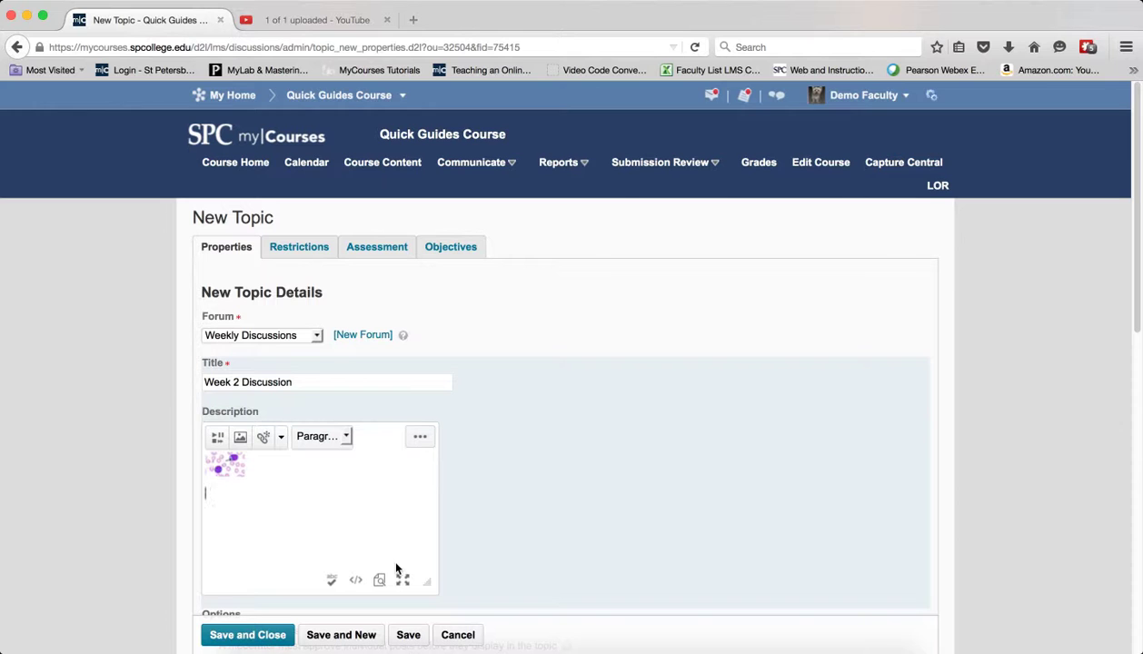
Step: Add the caption 'This is it' below the image, then save and close the topic
text(Thi)
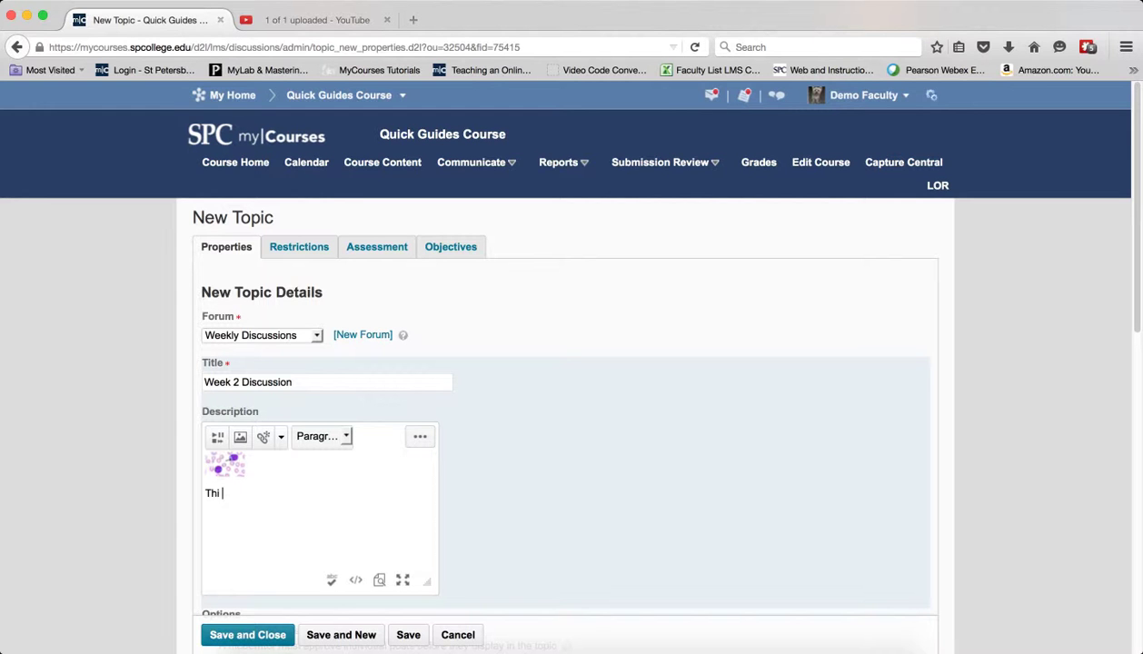
text(s is it)
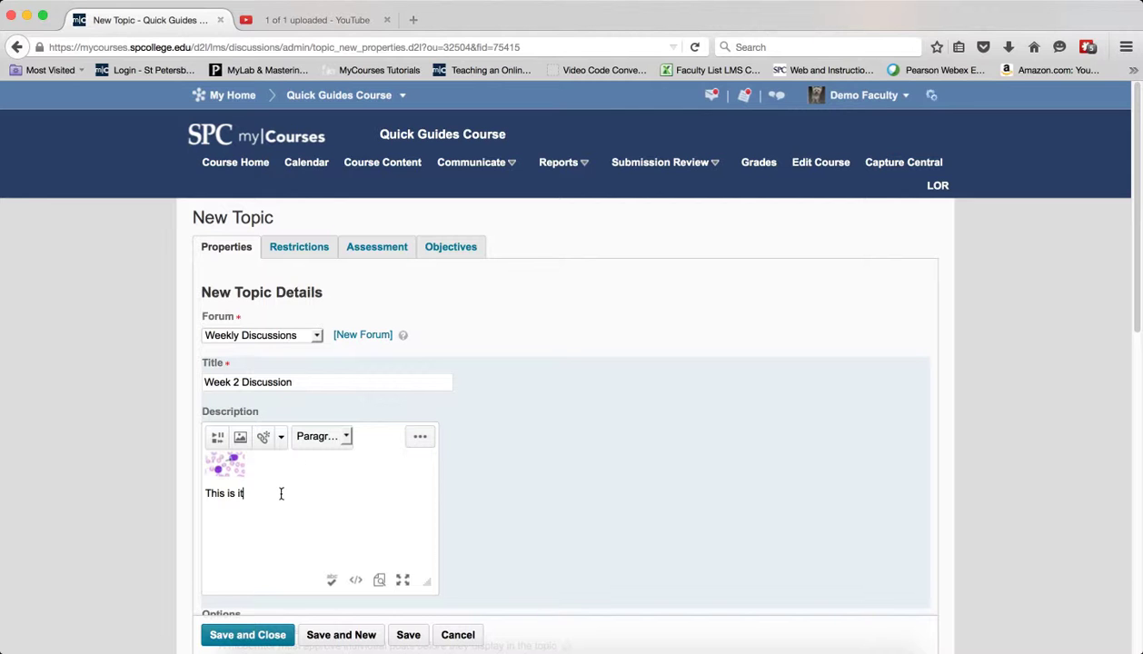
click(247, 634)
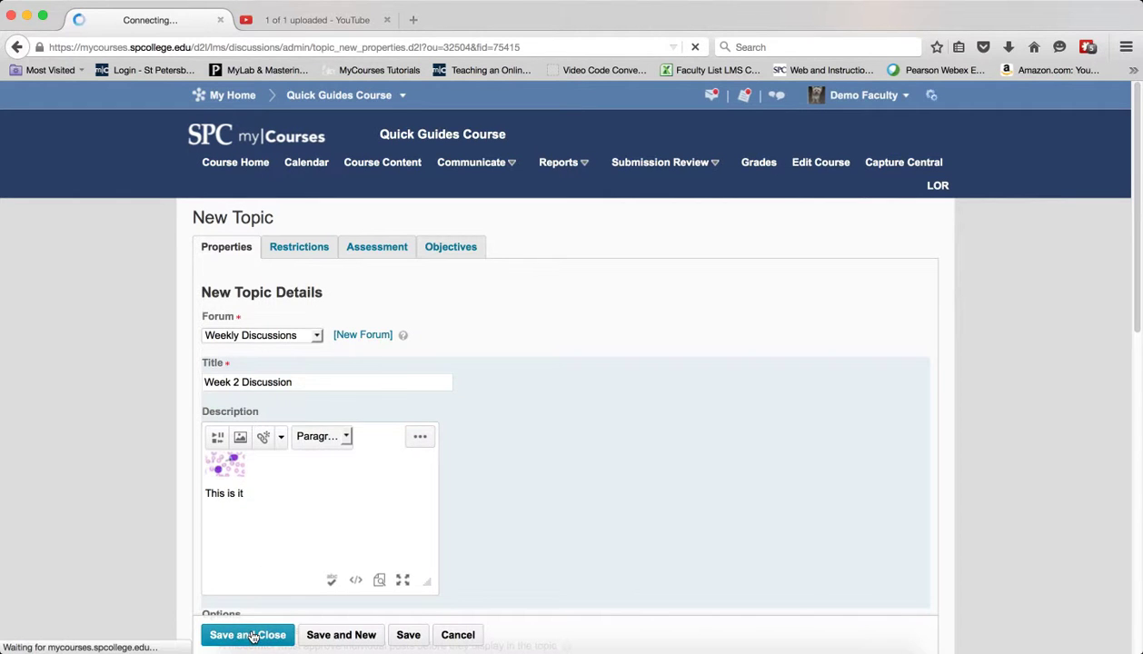
click(248, 634)
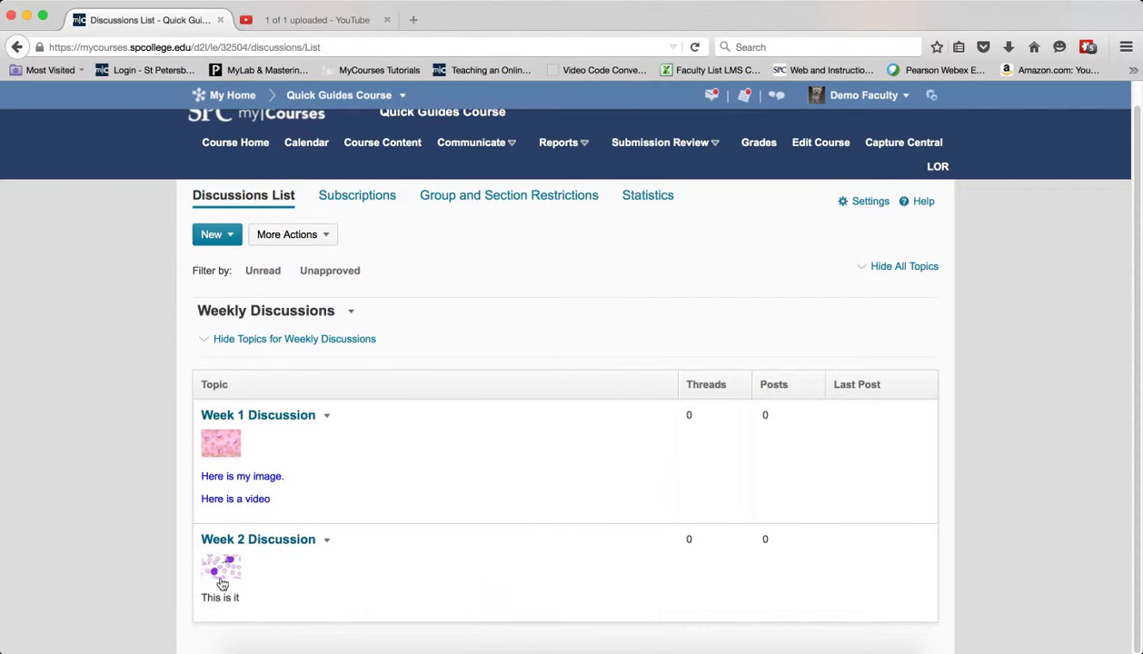
mouse_move(222, 570)
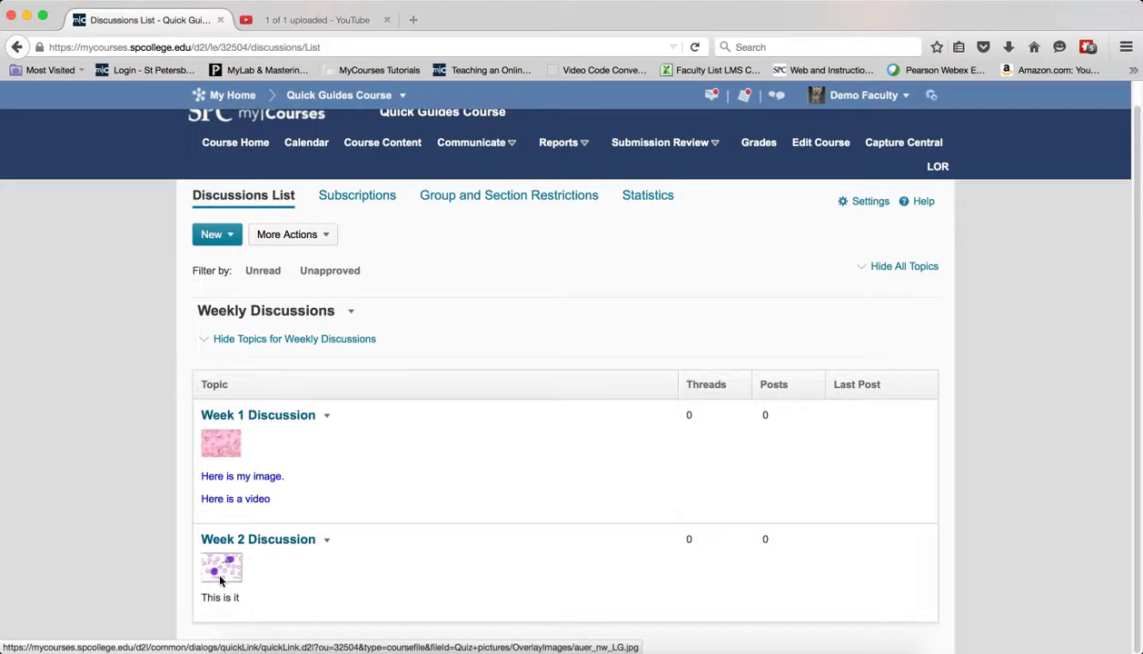
Step: Open the large blood-cell image from the Week 2 thumbnail in the overlay, then close it
click(220, 569)
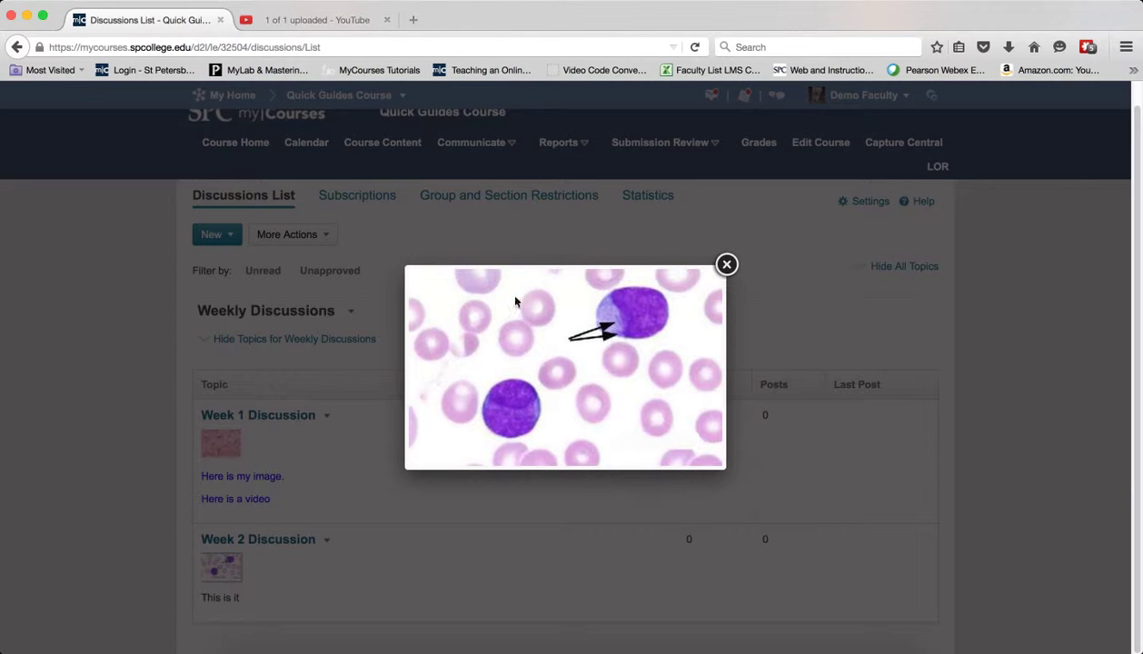
mouse_move(723, 318)
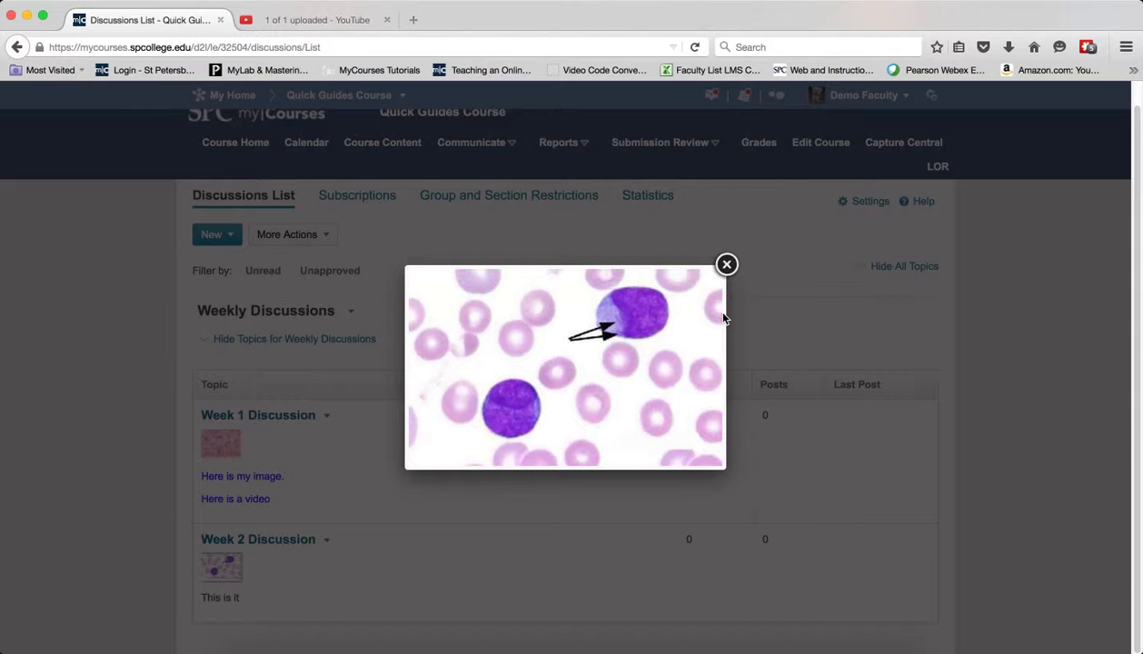
mouse_move(727, 265)
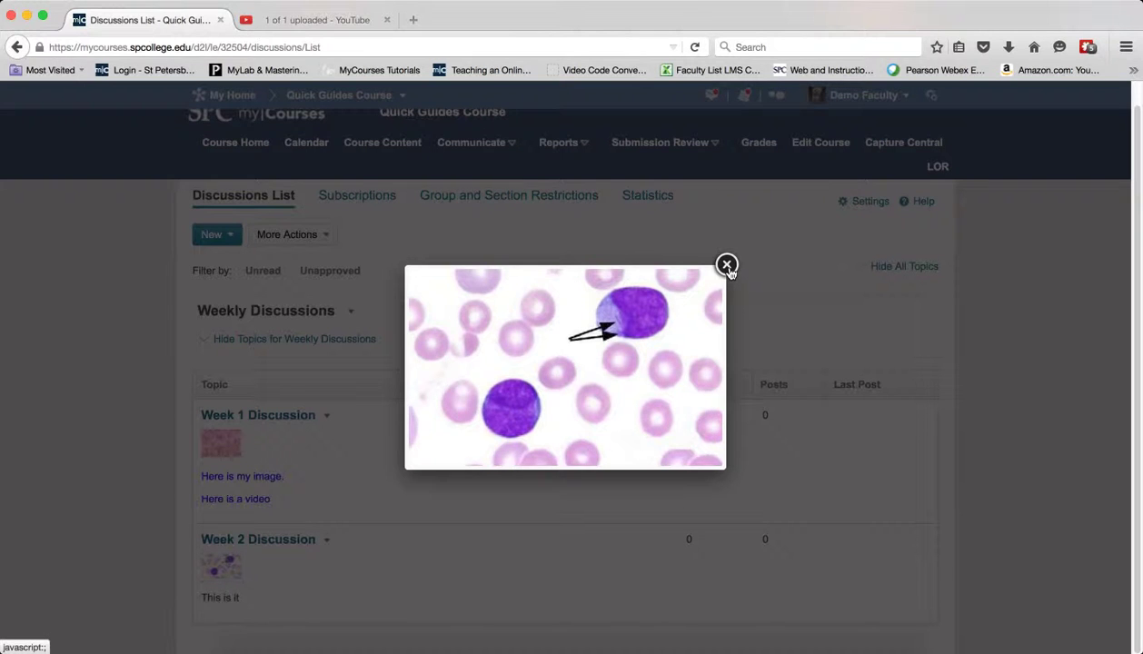
click(725, 265)
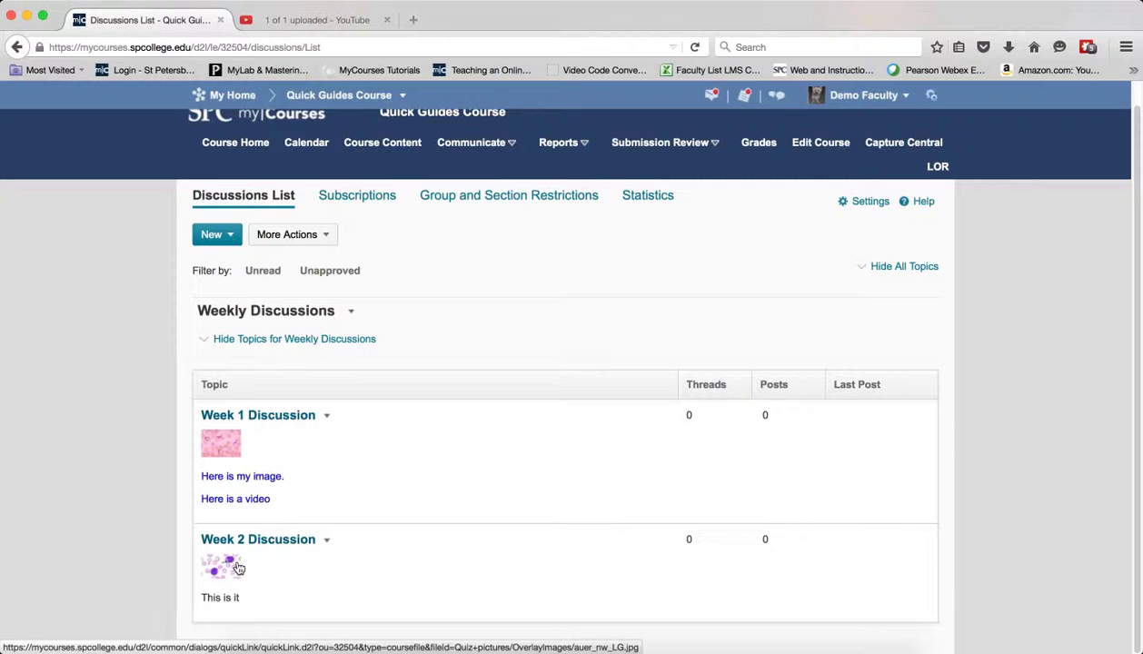